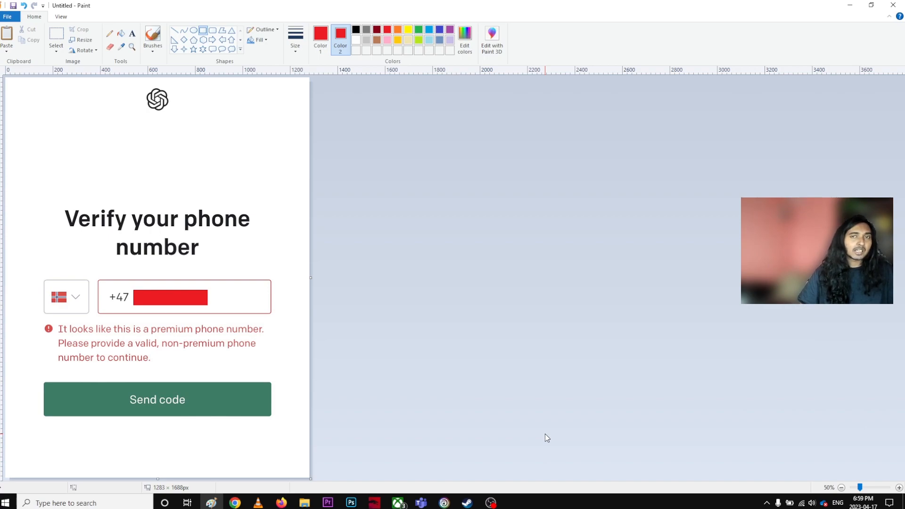
{"action": "mouse_move", "coordinate": [190, 249]}
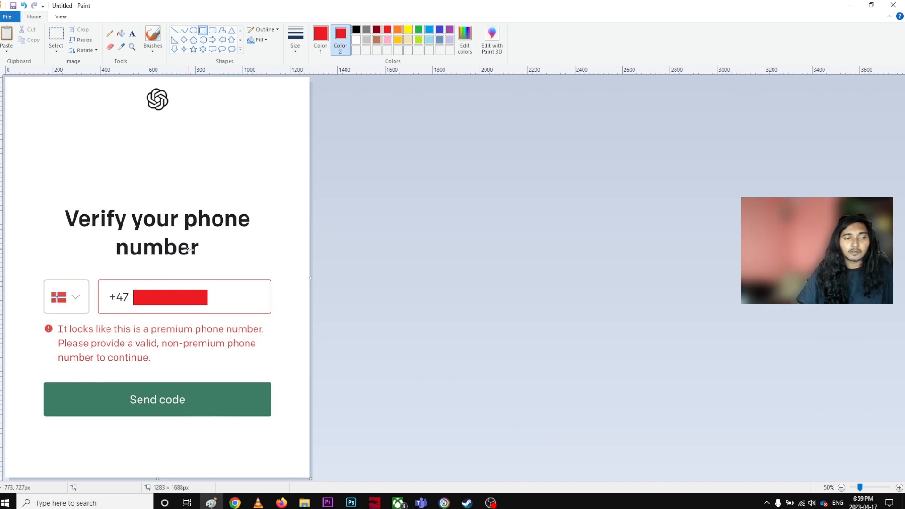
{"action": "mouse_move", "coordinate": [113, 320]}
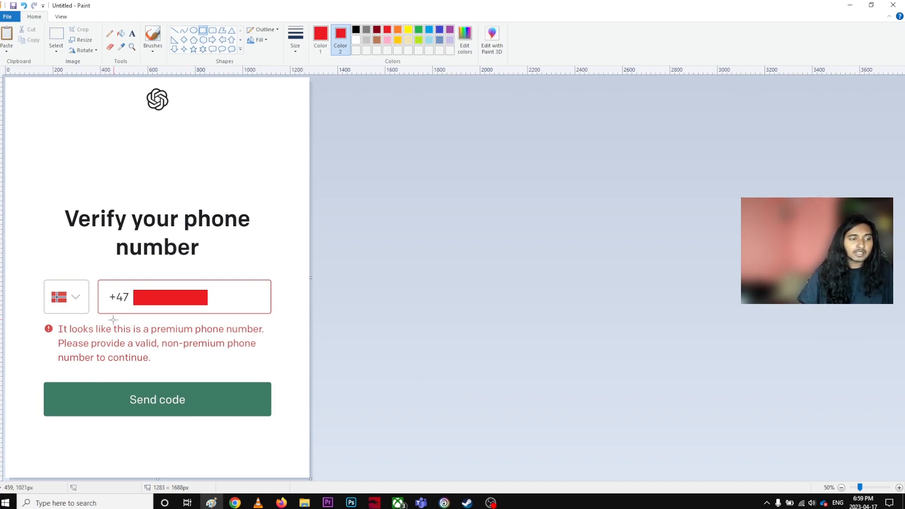
{"action": "mouse_move", "coordinate": [66, 341]}
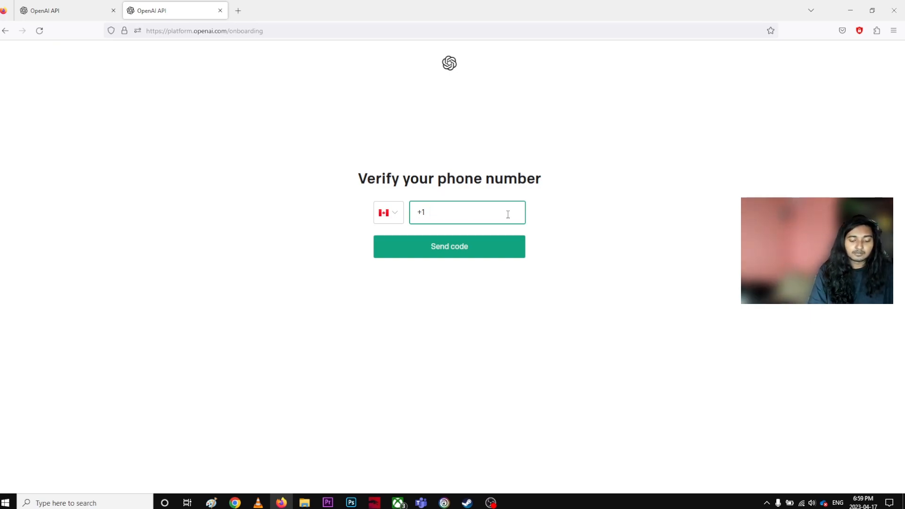
{"action": "type", "text": "234"}
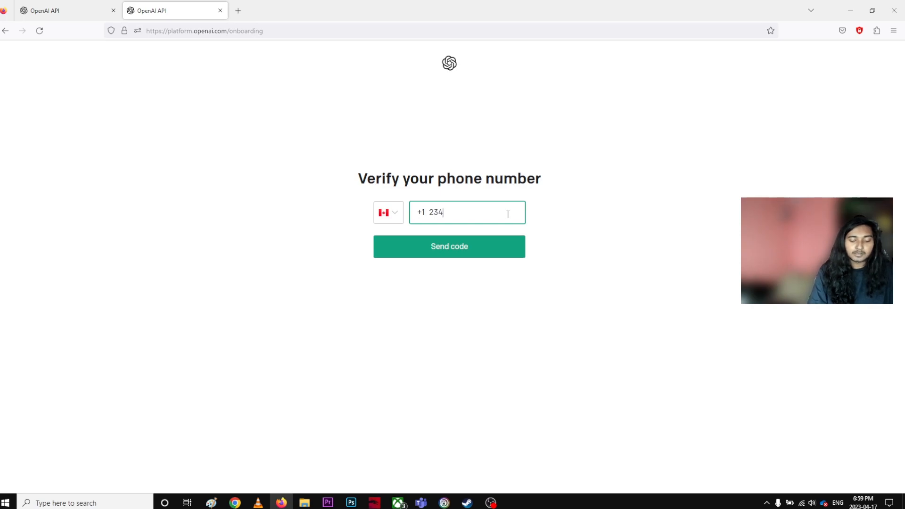
{"action": "type", "text": "654"}
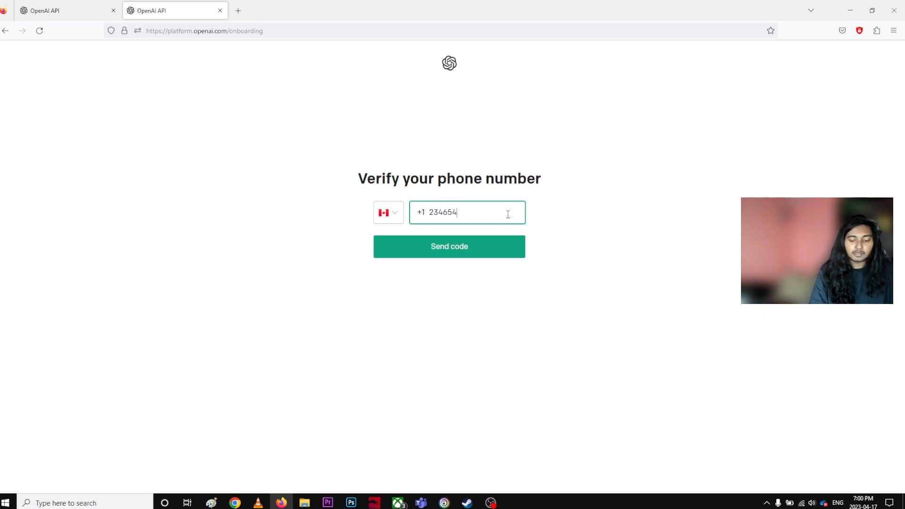
{"action": "type", "text": "8789"}
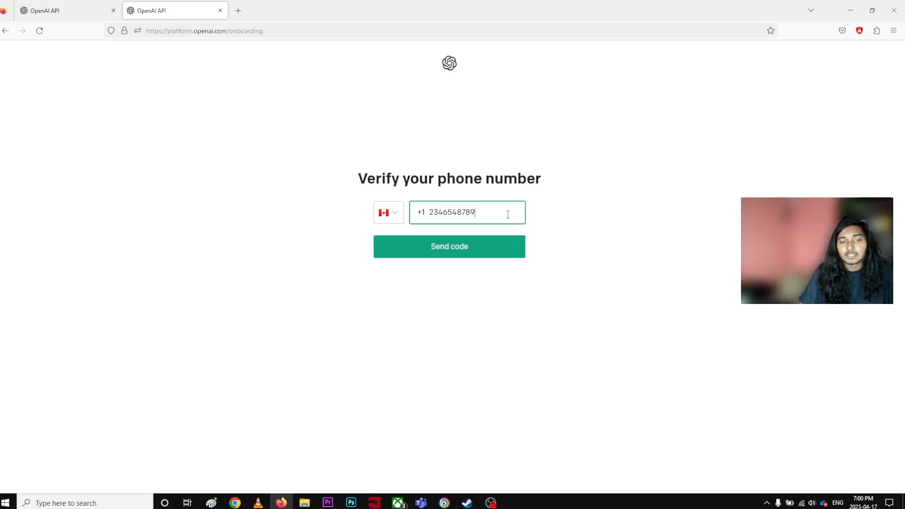
{"action": "left_click", "coordinate": [448, 246]}
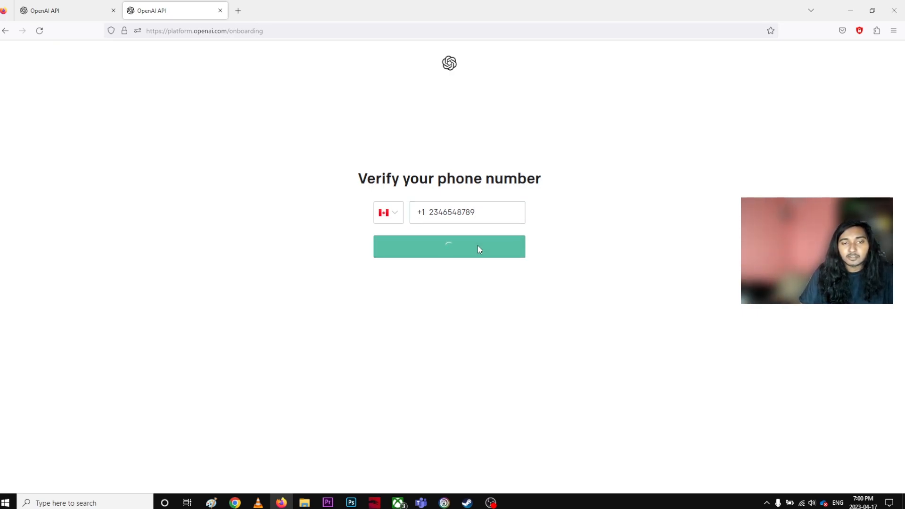
{"action": "left_click", "coordinate": [448, 246]}
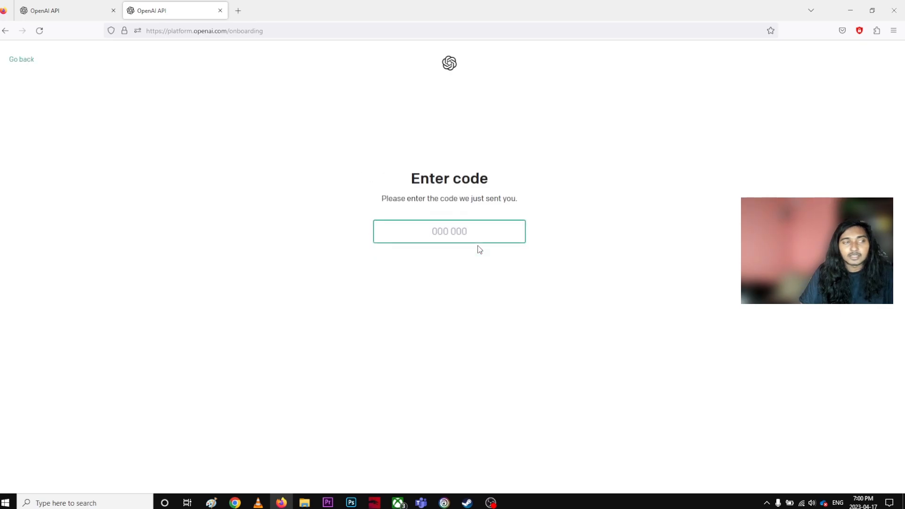
{"action": "left_click", "coordinate": [21, 58]}
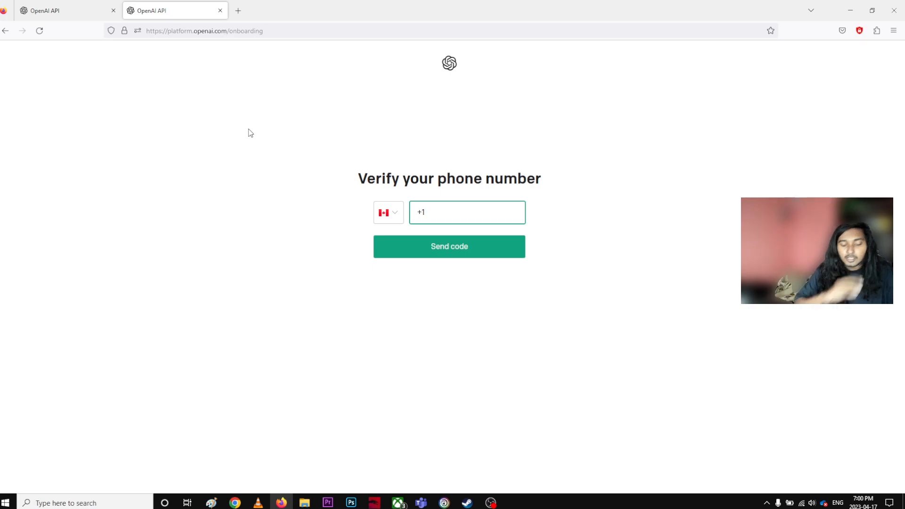
{"action": "left_click", "coordinate": [467, 212]}
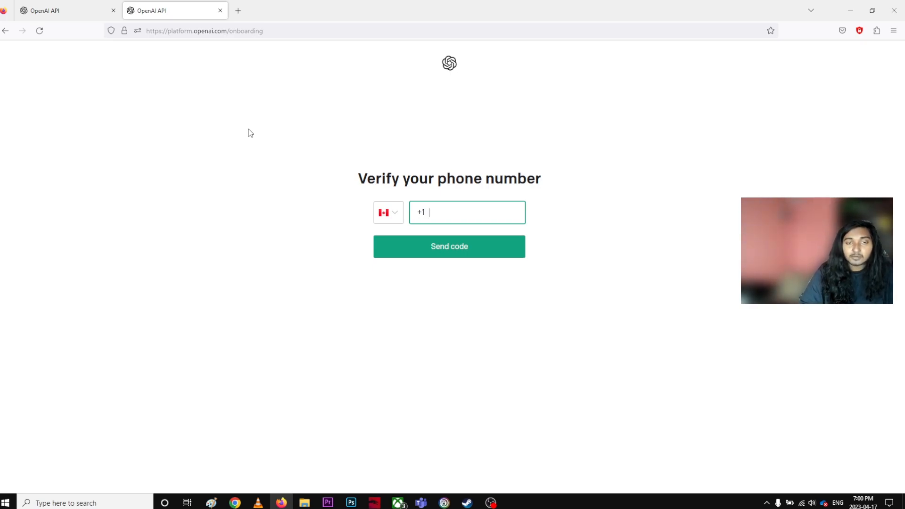
{"action": "type", "text": "00"}
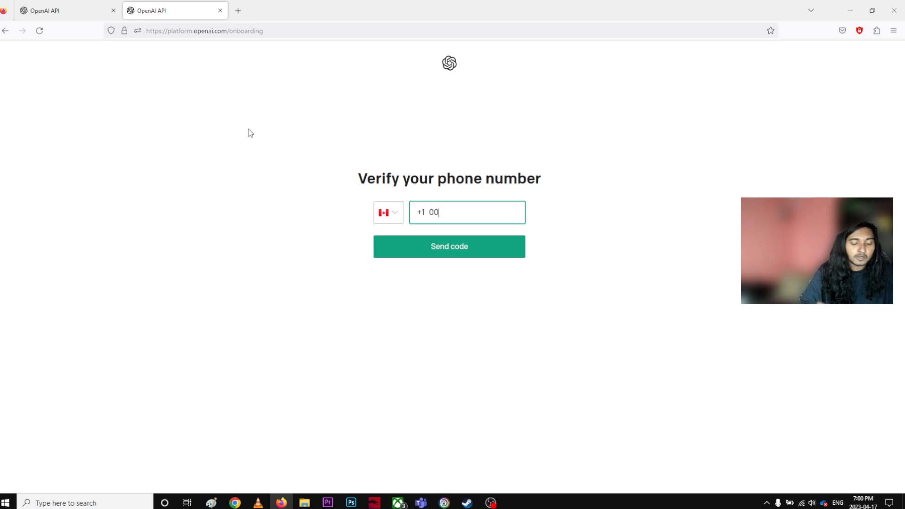
{"action": "type", "text": "123"}
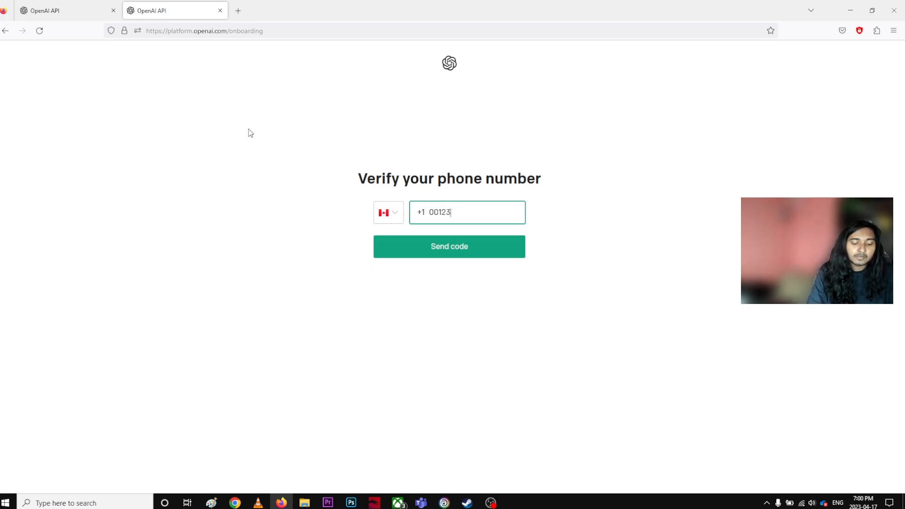
{"action": "type", "text": "456789"}
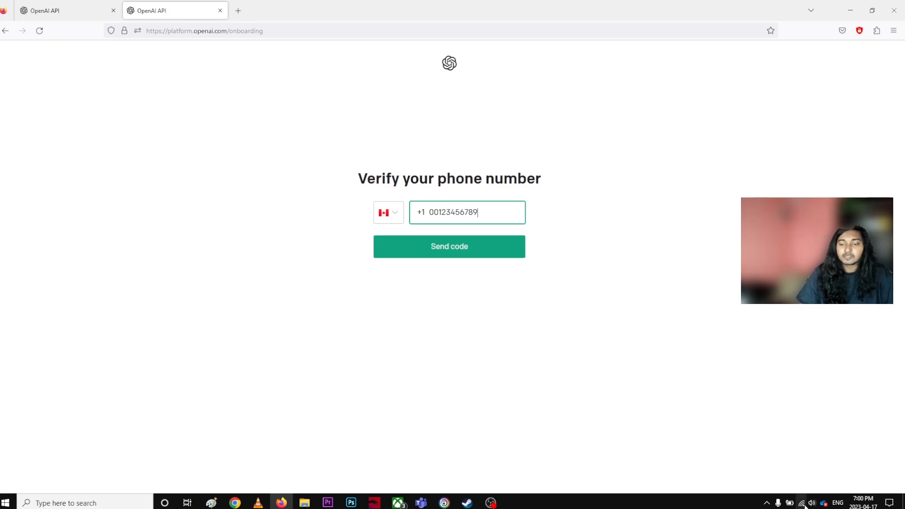
{"action": "left_click", "coordinate": [801, 503]}
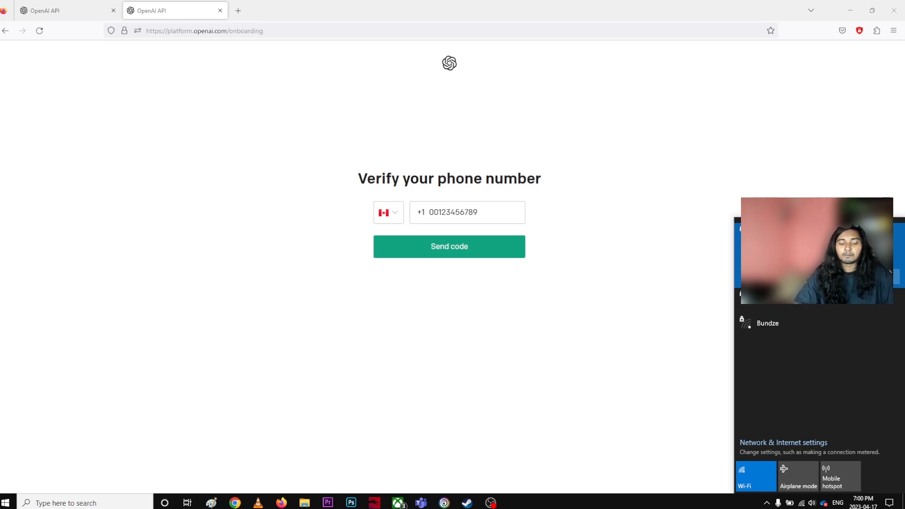
Step: Switch to a different network, then bring up the Windows Network reset settings page
{"action": "left_click", "coordinate": [755, 475]}
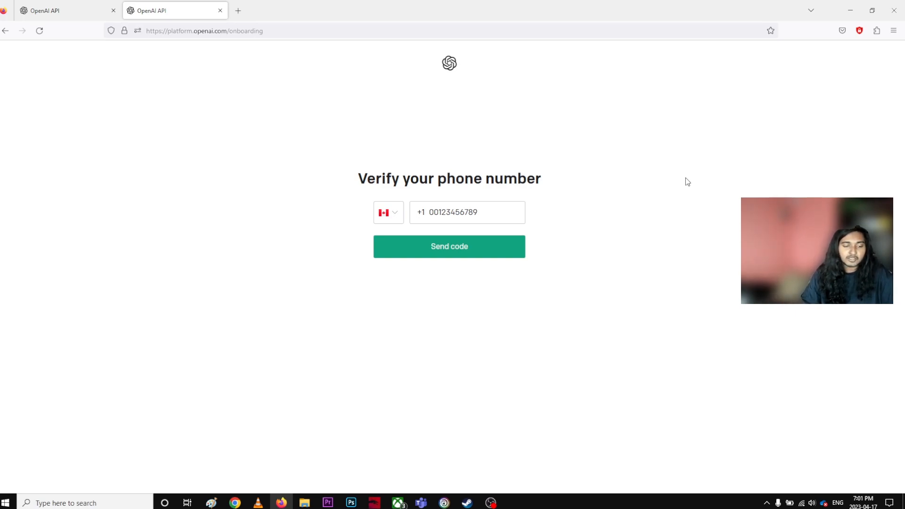
{"action": "mouse_move", "coordinate": [67, 461]}
{"action": "type", "text": "net"}
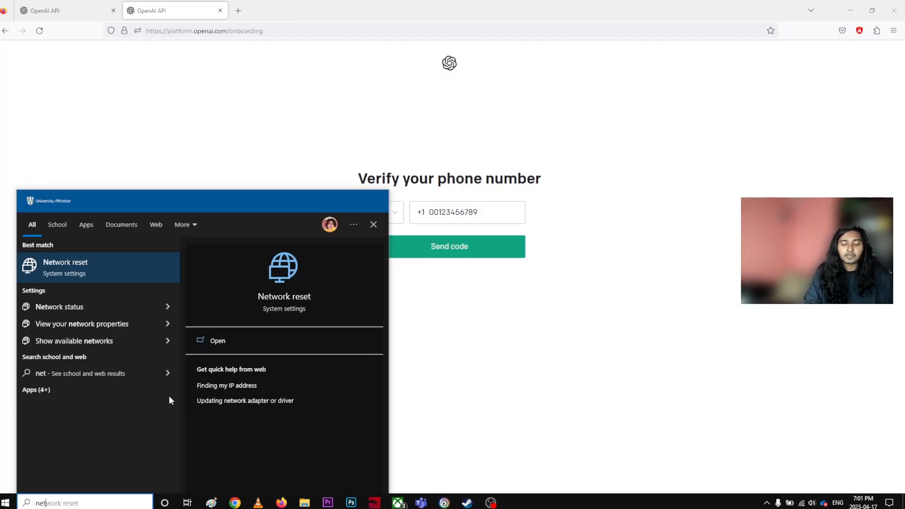
{"action": "left_click", "coordinate": [217, 340]}
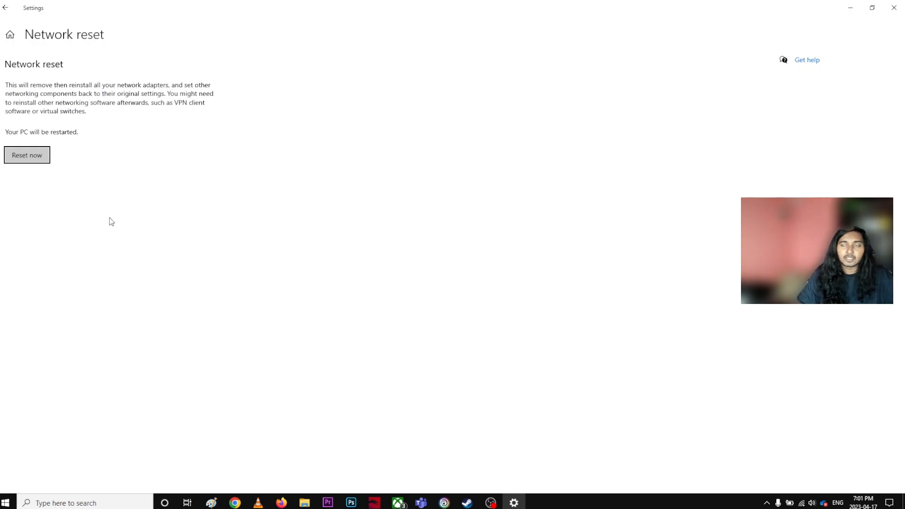
{"action": "mouse_move", "coordinate": [122, 220]}
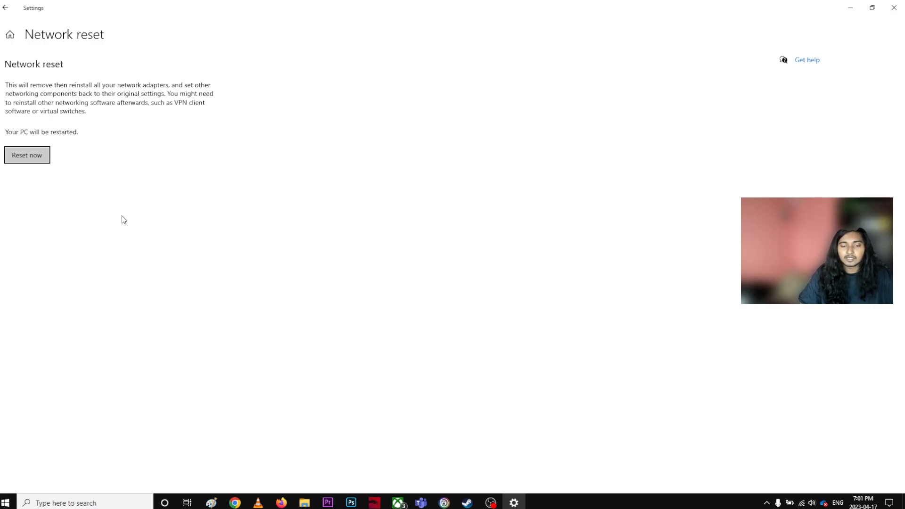
{"action": "mouse_move", "coordinate": [444, 422]}
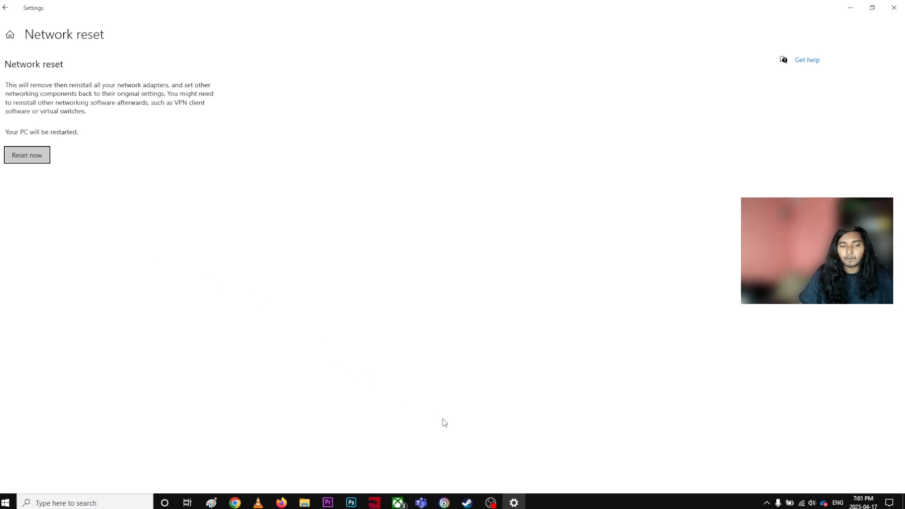
{"action": "left_click", "coordinate": [490, 503]}
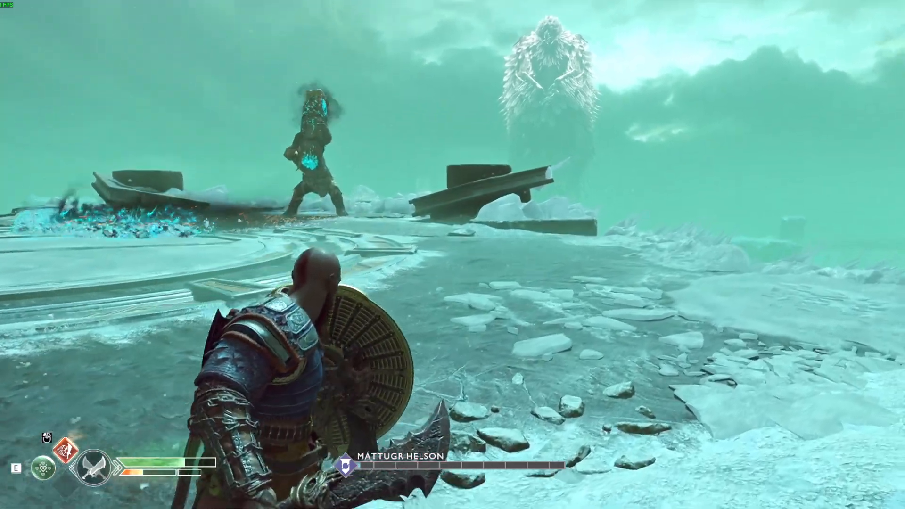
Step: Run the armoured warrior forward across the icy arena in the game footage
{"action": "key", "text": "w"}
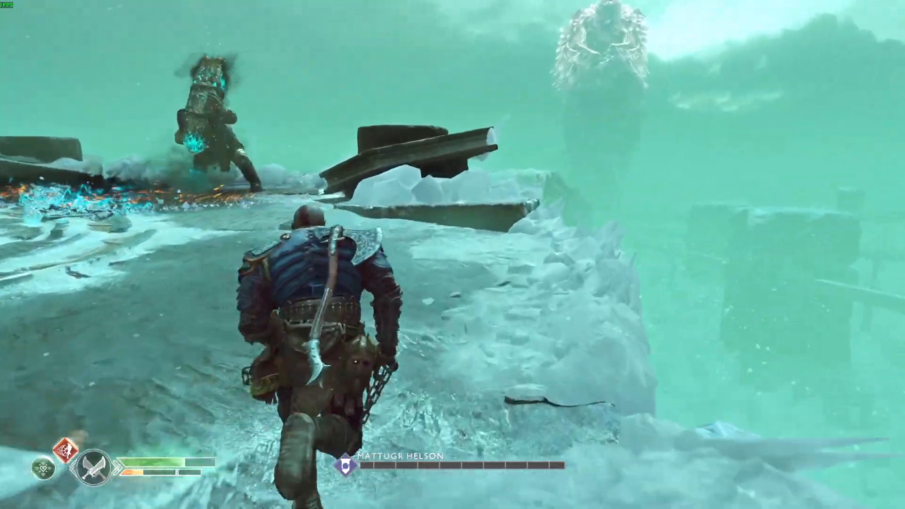